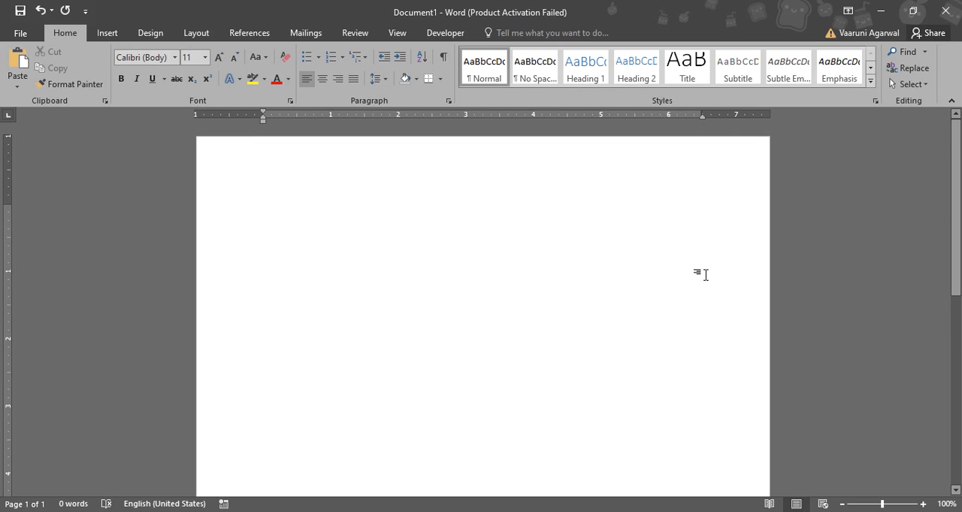
# Place the cursor on the blank page and bring up the Insert commands
pyautogui.click(263, 211)
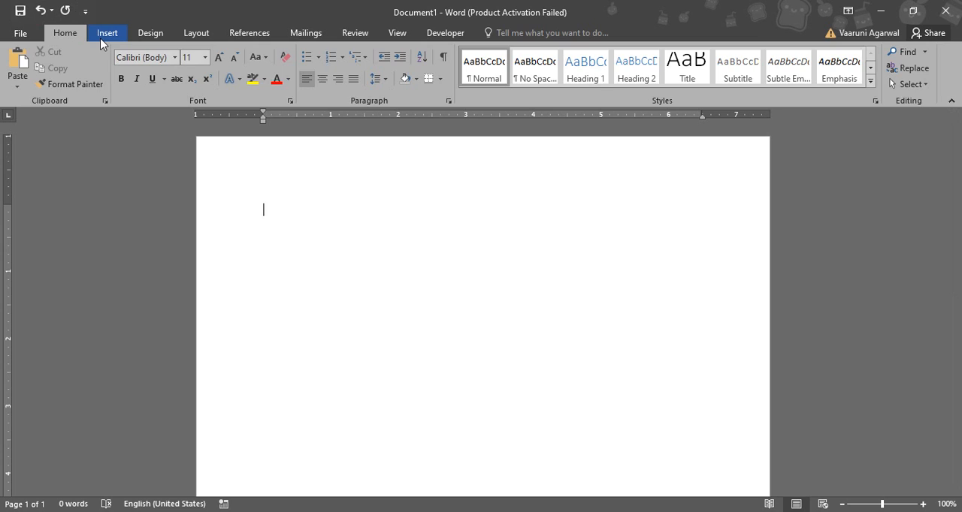
pyautogui.click(106, 33)
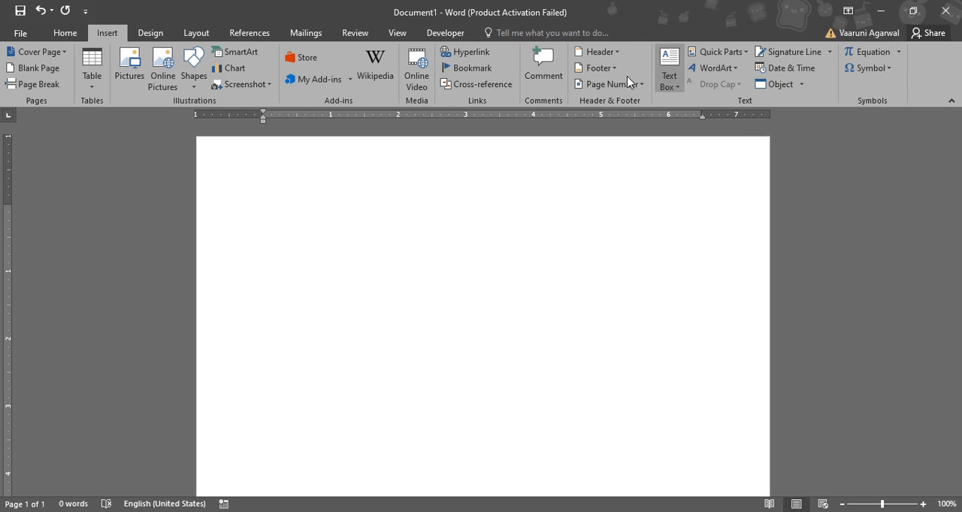
# Browse down through the built-in text box design gallery
pyautogui.click(667, 67)
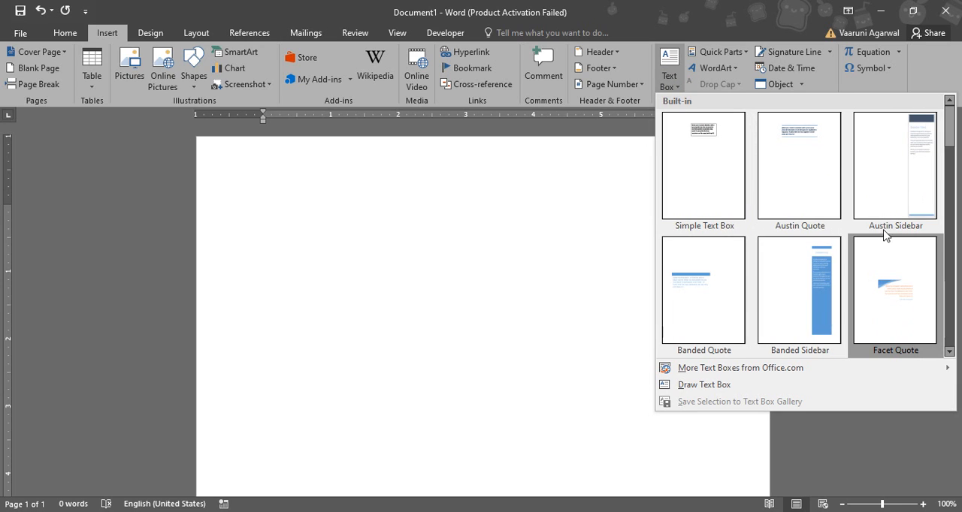
pyautogui.scroll(-3)
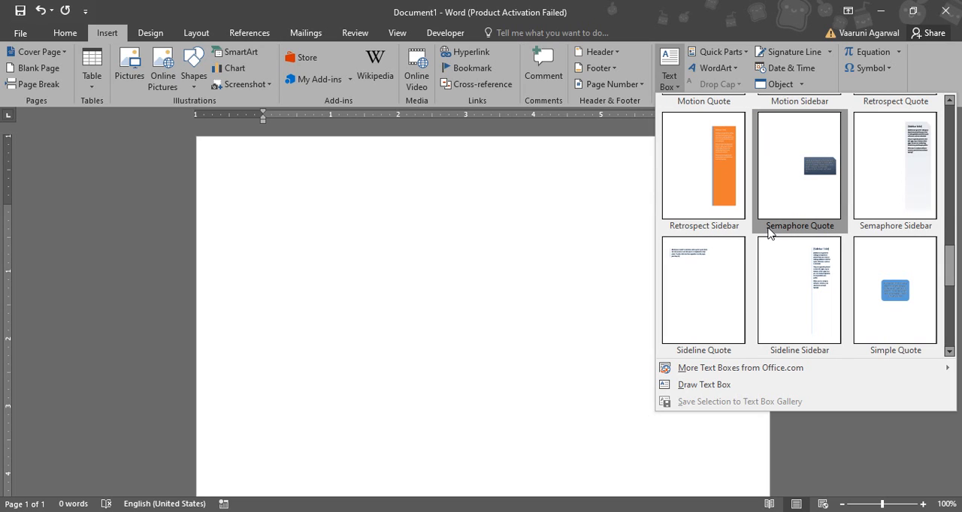
pyautogui.scroll(-3)
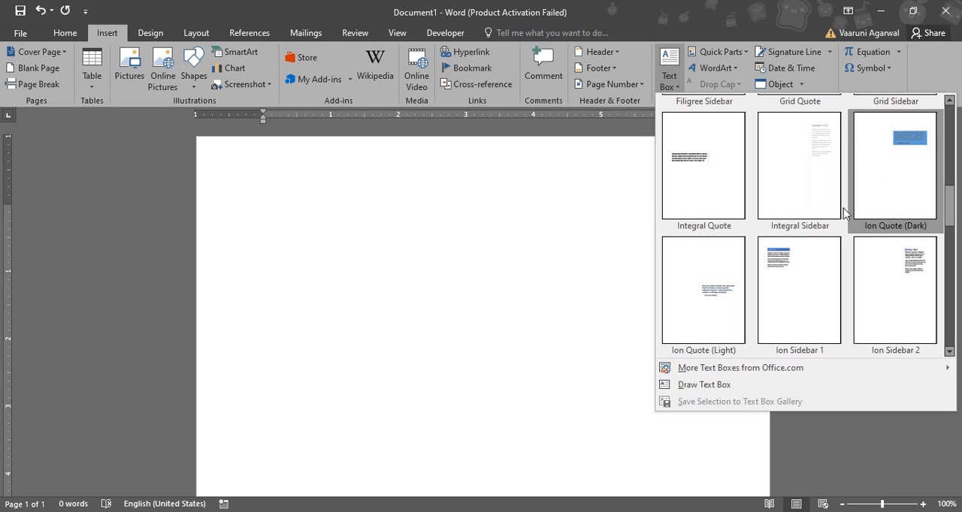
pyautogui.moveTo(703, 290)
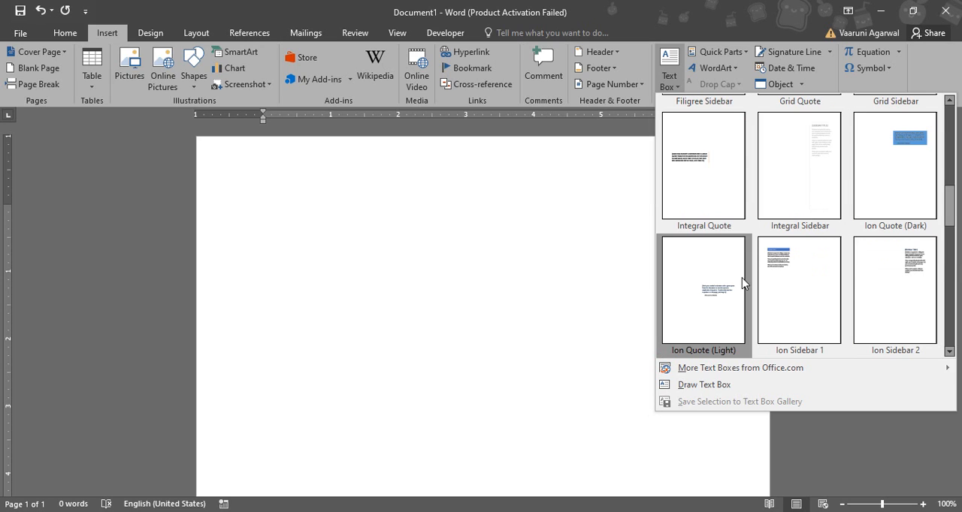
pyautogui.moveTo(778, 290)
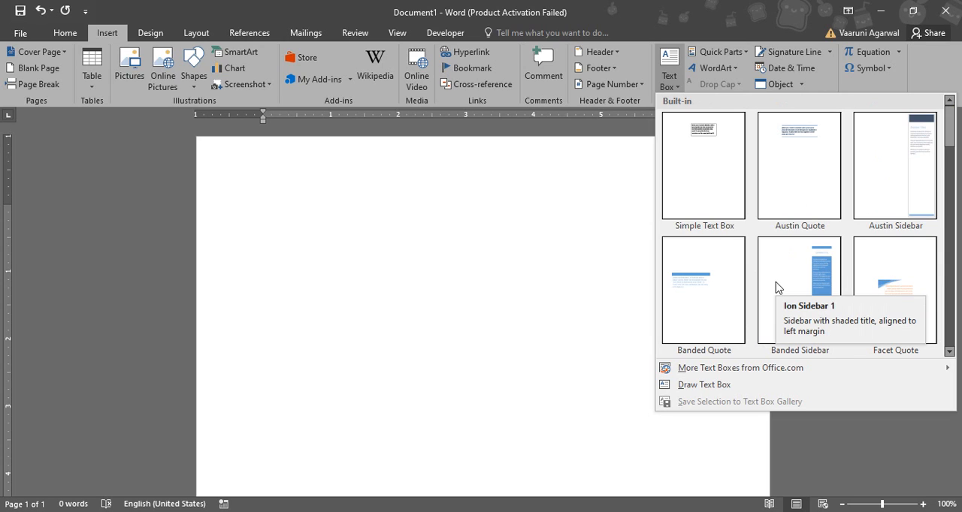
pyautogui.moveTo(703, 165)
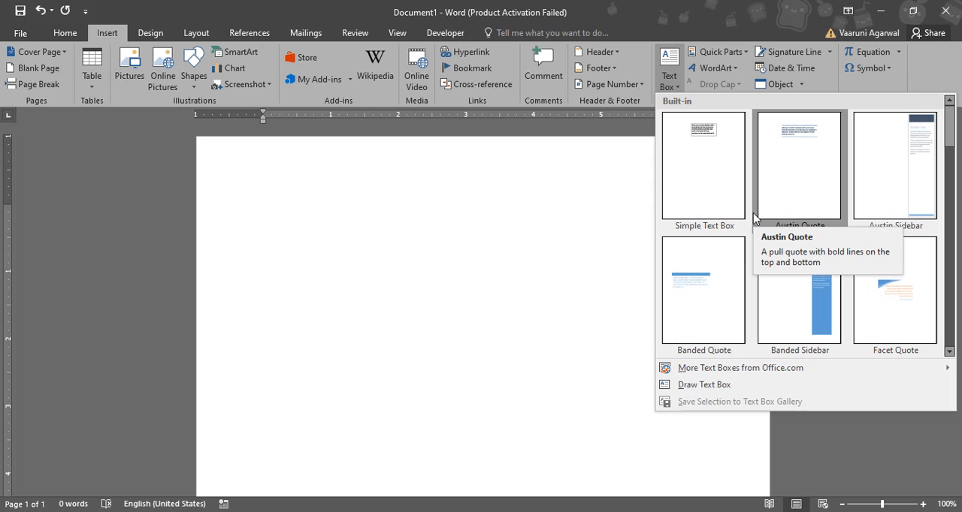
pyautogui.moveTo(703, 385)
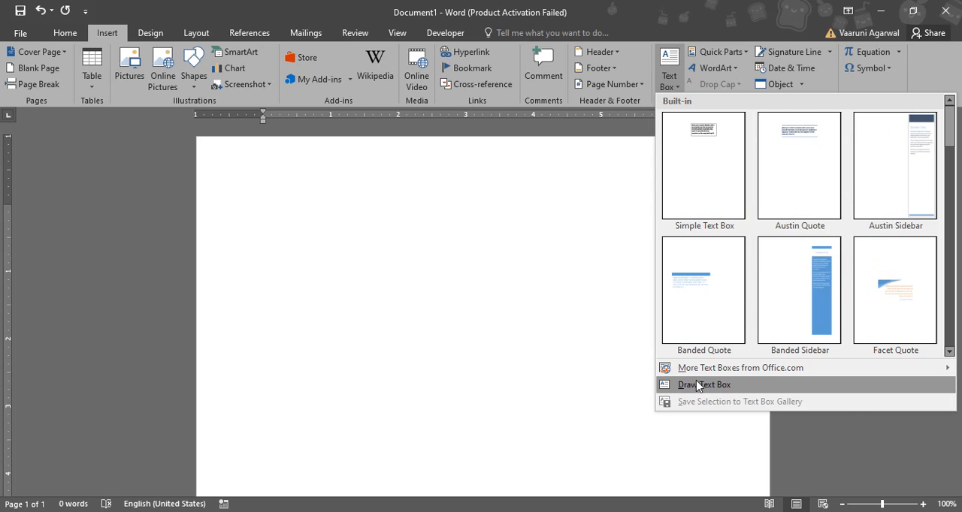
# Draw a wide custom text box across the upper part of the page
pyautogui.click(703, 384)
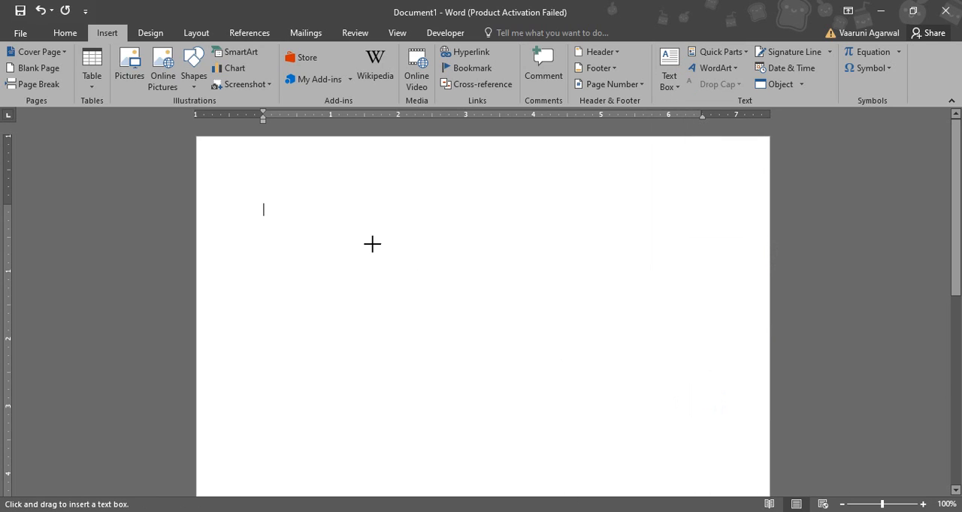
pyautogui.moveTo(268, 213)
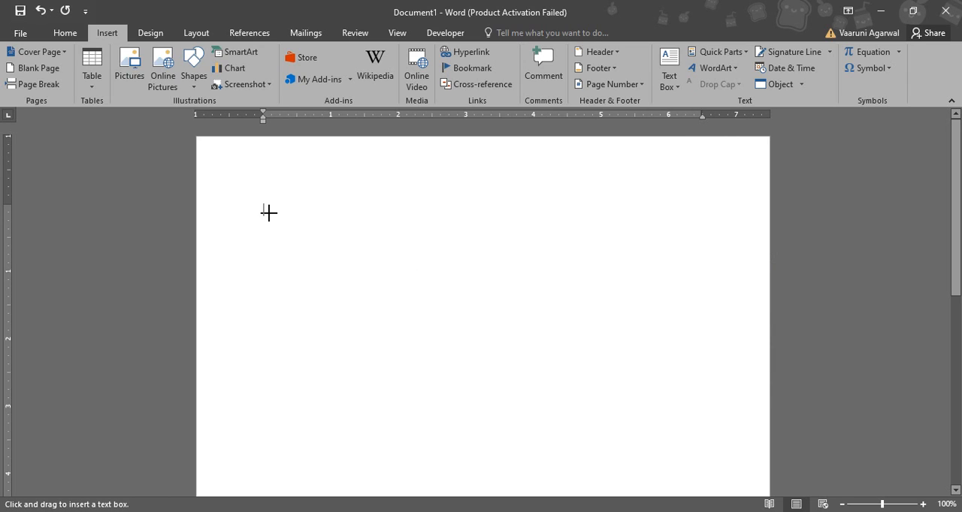
pyautogui.moveTo(252, 209)
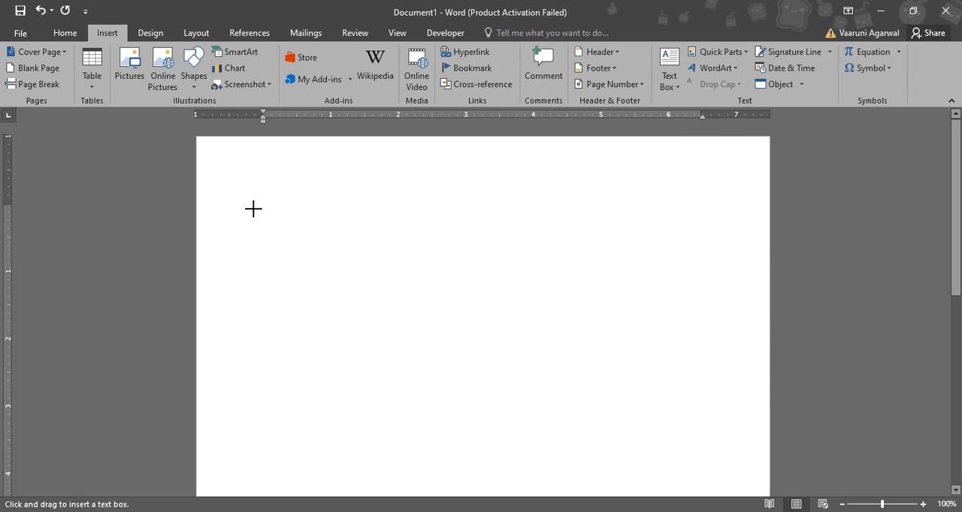
pyautogui.moveTo(253, 208); pyautogui.dragTo(724, 400)
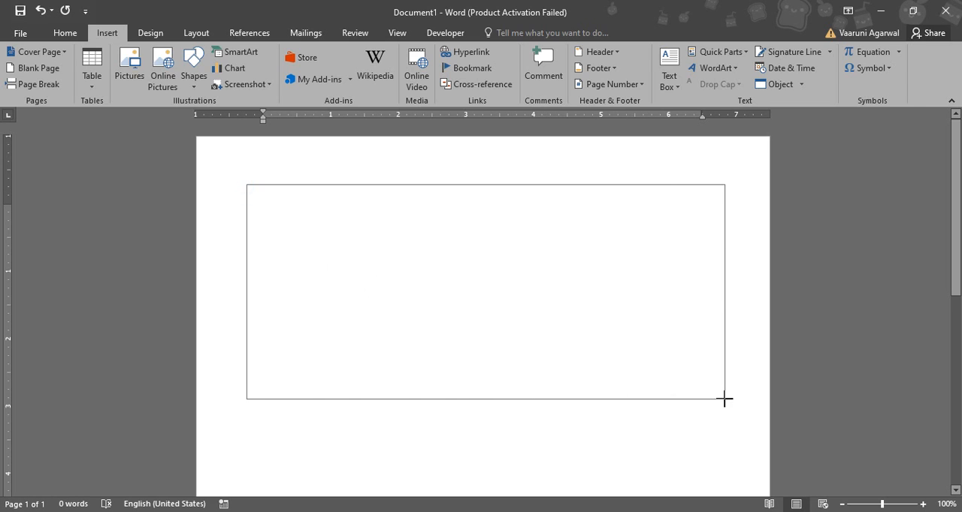
pyautogui.moveTo(246, 184); pyautogui.dragTo(725, 400)
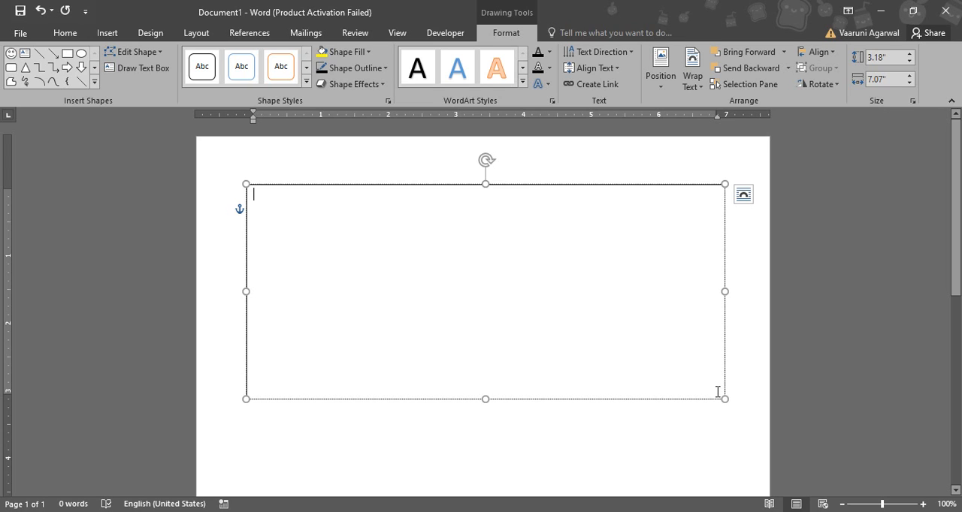
pyautogui.moveTo(537, 63)
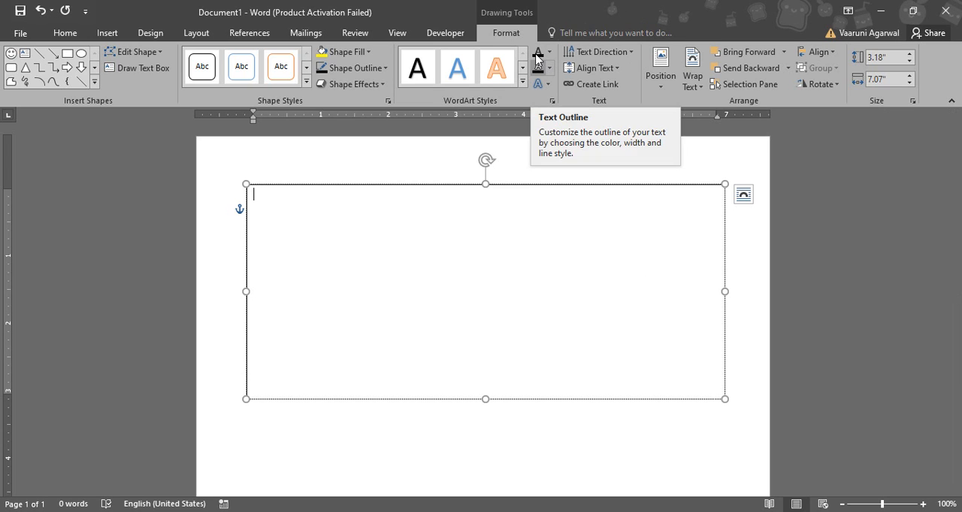
pyautogui.moveTo(538, 51)
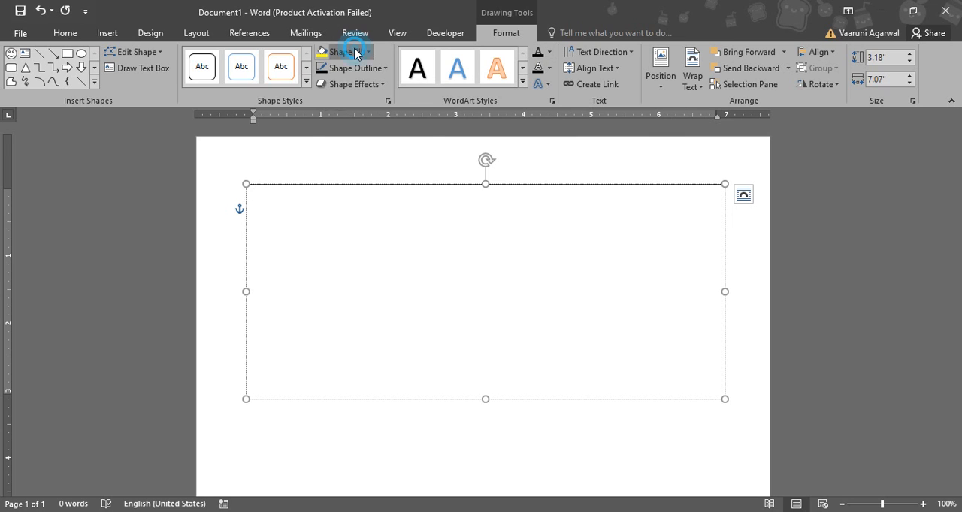
# Fill the text box yellow and give it a green outline
pyautogui.click(402, 88)
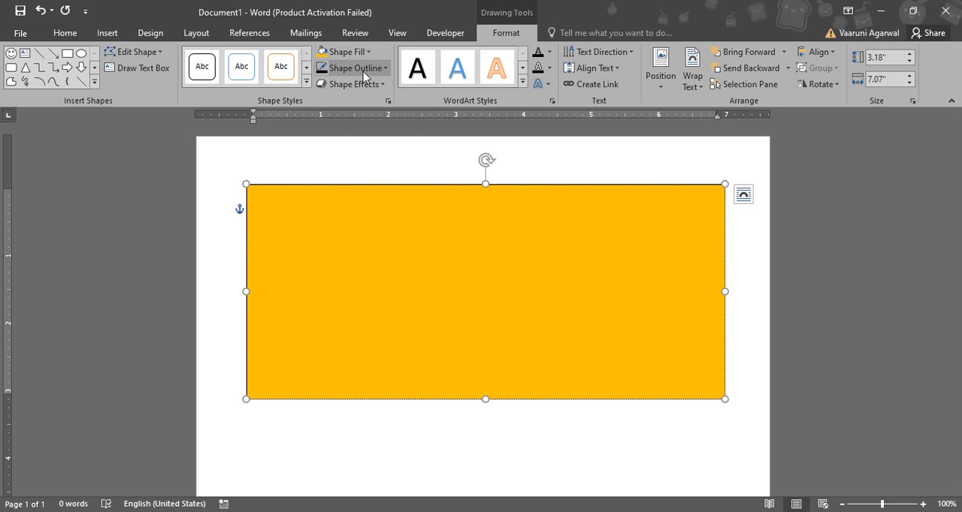
pyautogui.click(350, 66)
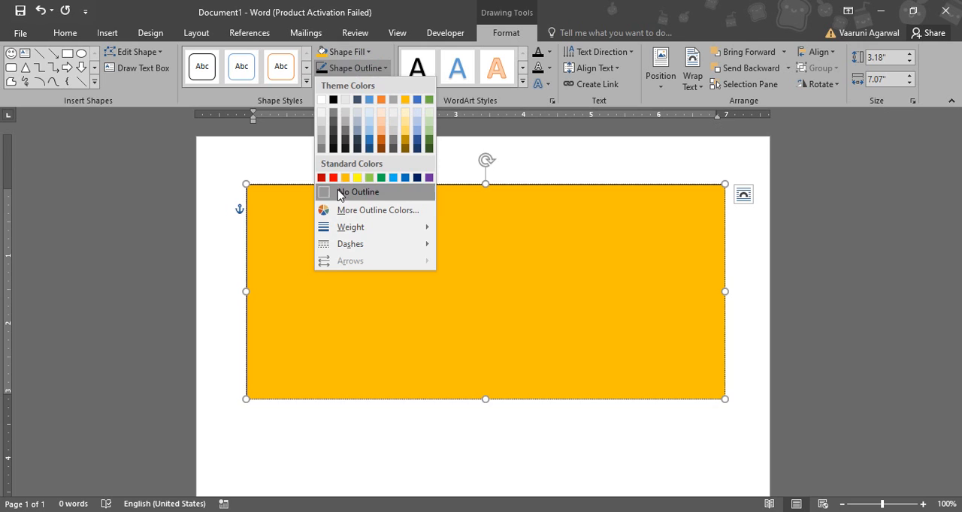
pyautogui.click(358, 193)
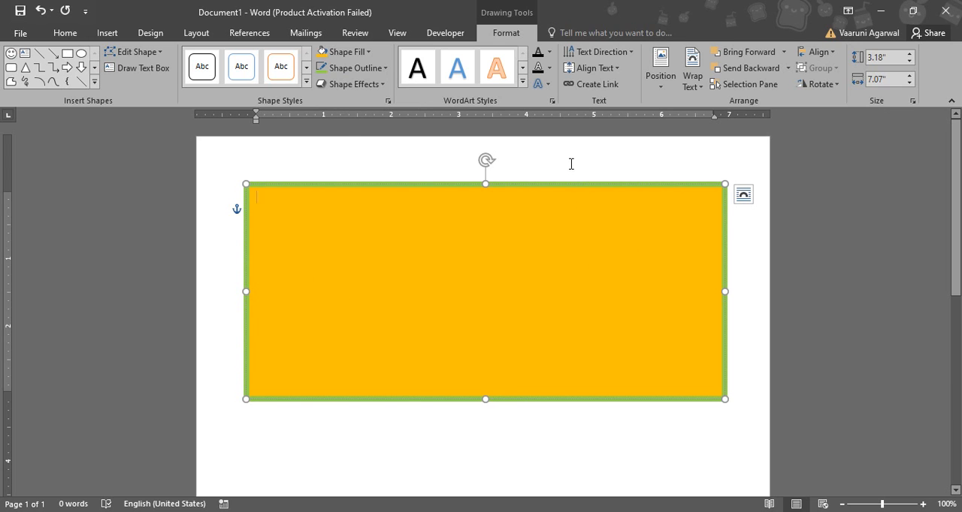
# Enter 'Sample Text' at the top of the yellow box and start a new line
pyautogui.write('Sa')
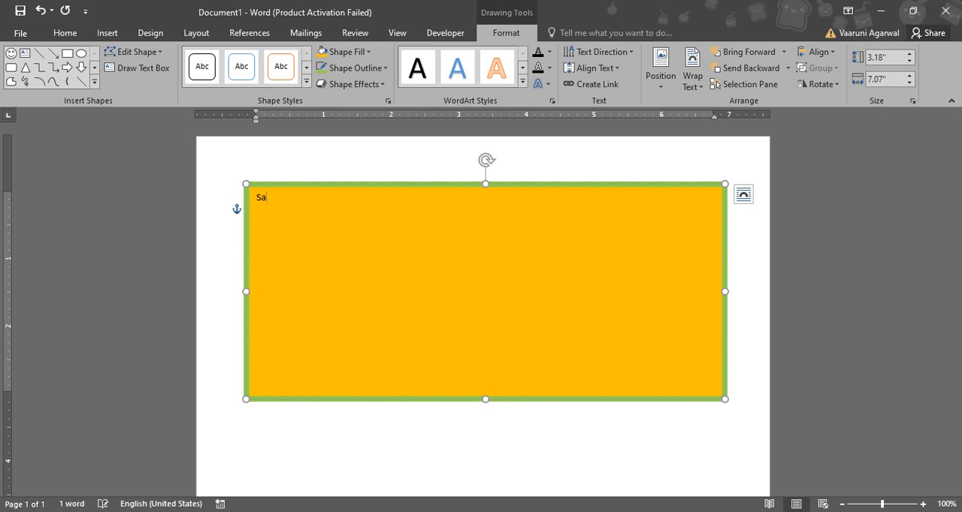
pyautogui.write('mple Text')
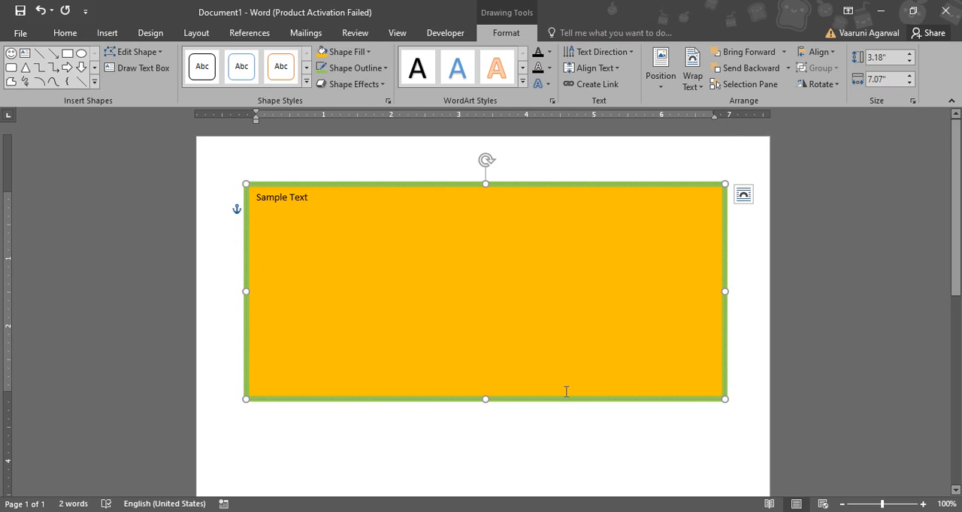
pyautogui.click(256, 238)
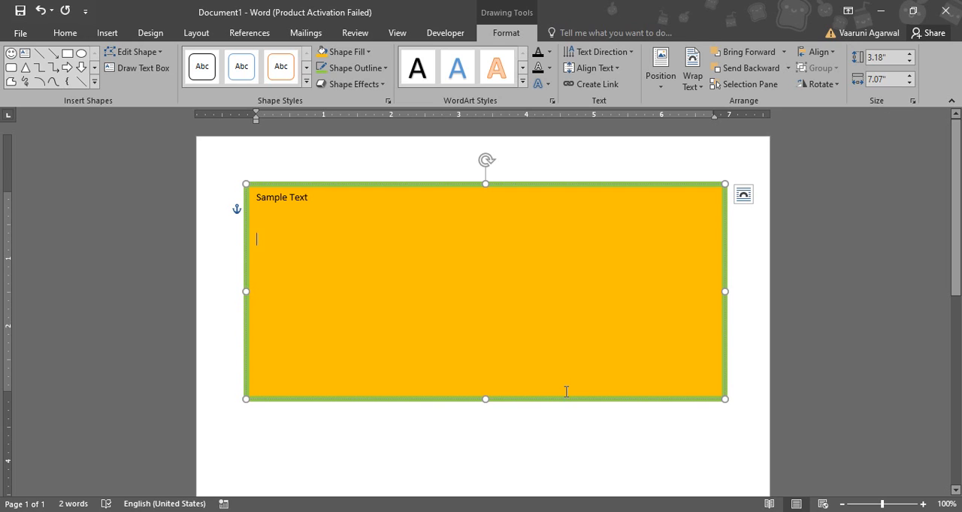
pyautogui.moveTo(601, 406)
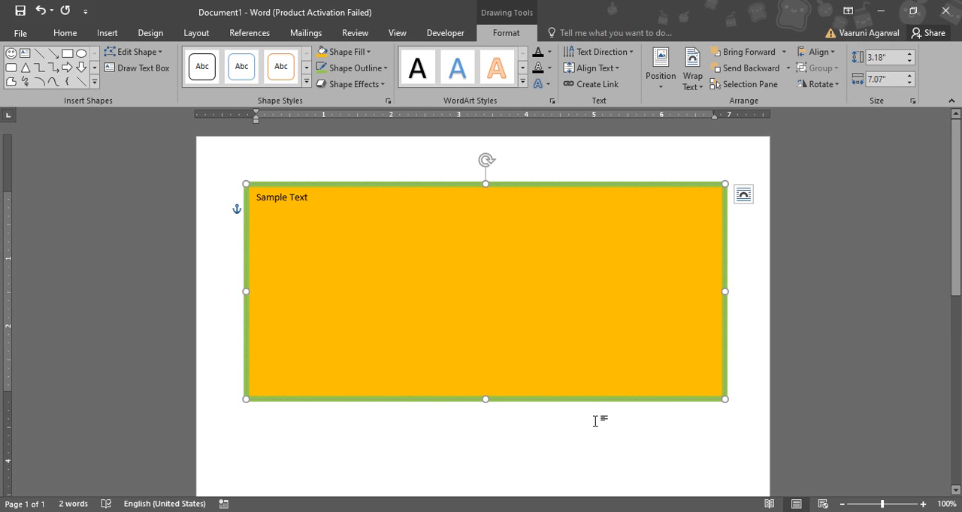
pyautogui.click(442, 290)
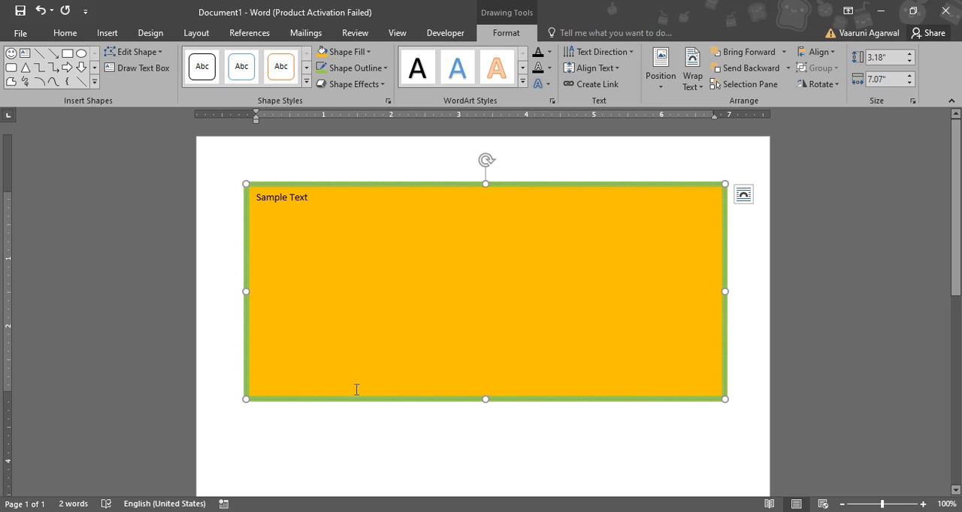
# Add a blank line above the box and start an online picture search
pyautogui.click(107, 33)
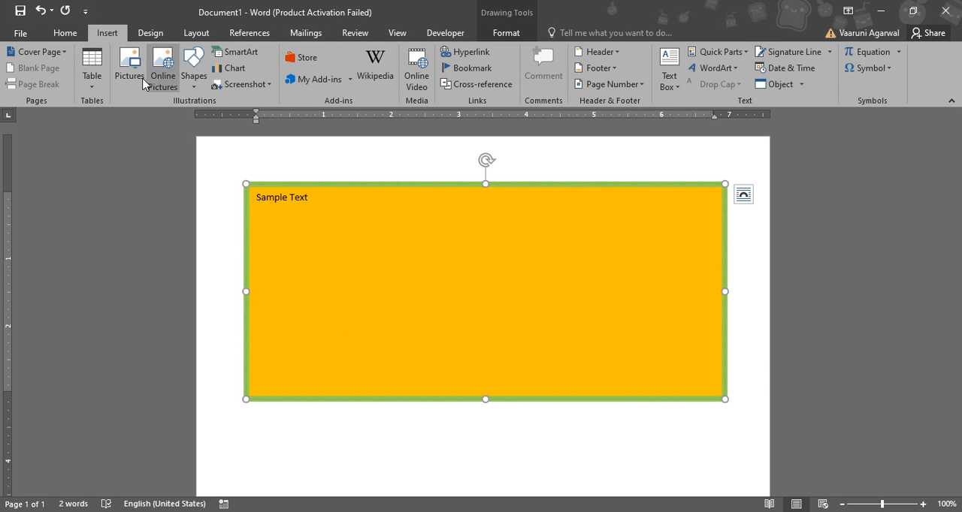
pyautogui.click(162, 68)
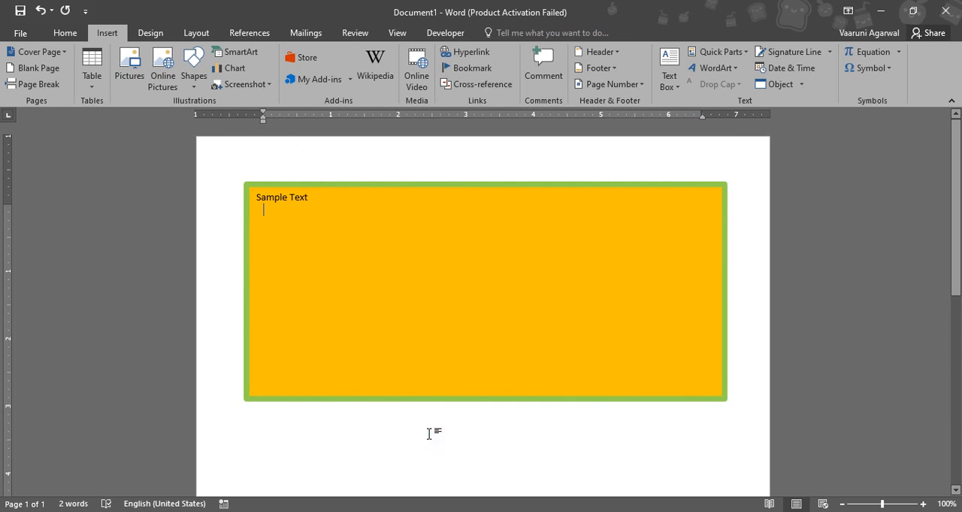
pyautogui.moveTo(549, 189)
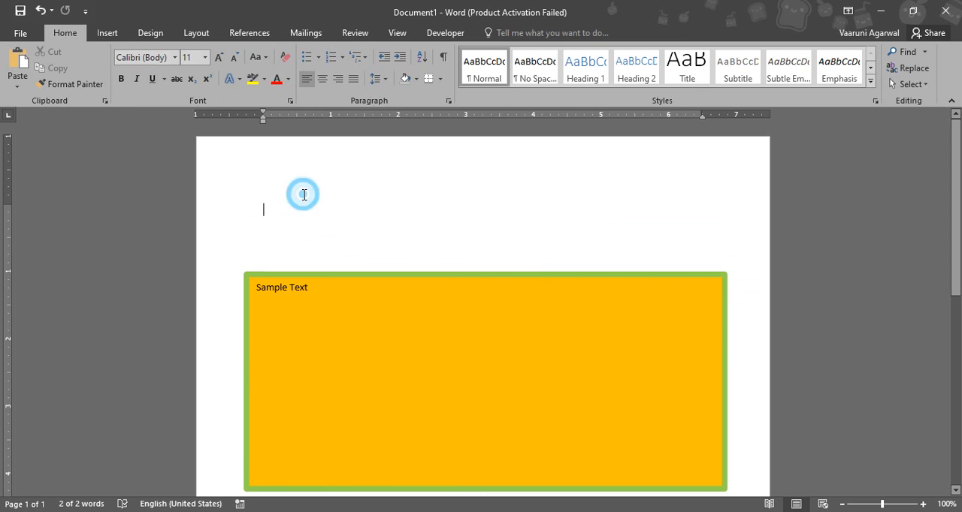
pyautogui.click(107, 33)
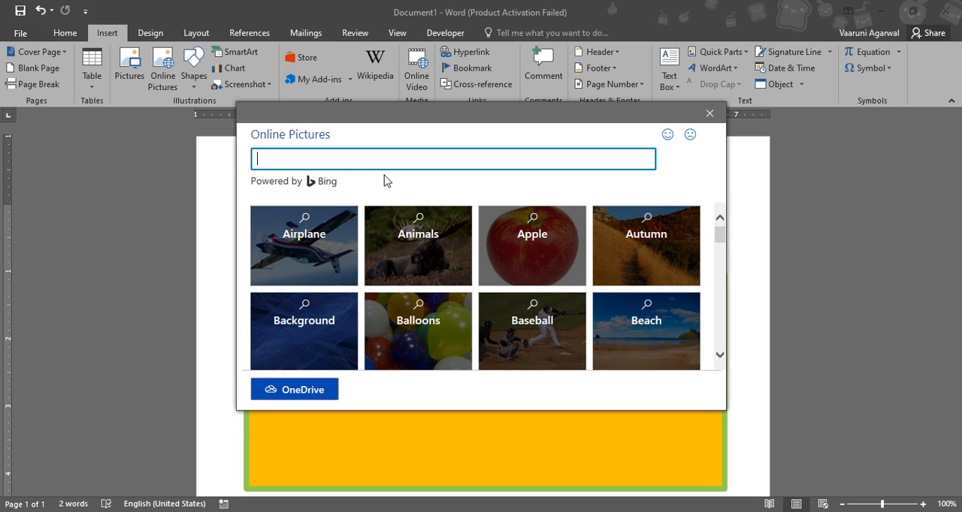
# Search Animals, try inserting the giraffe photo and dismiss the import error
pyautogui.click(417, 247)
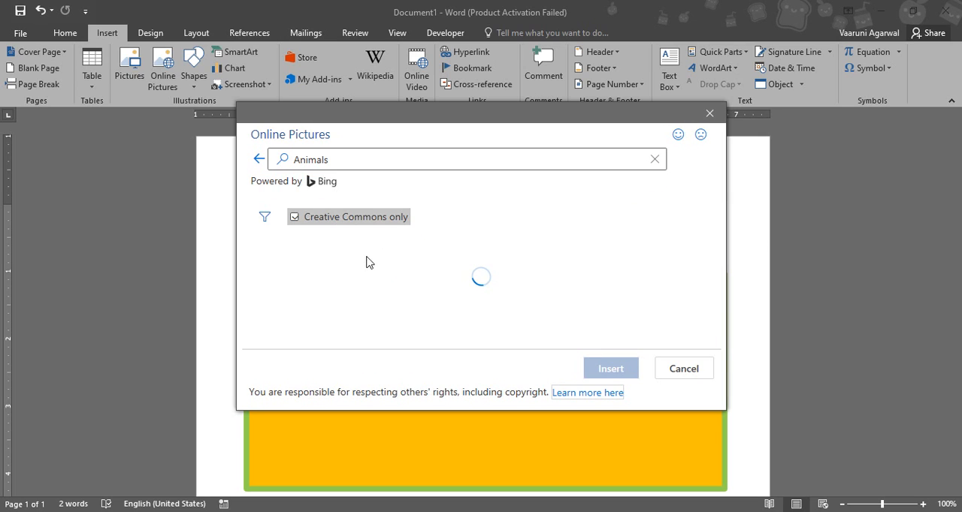
pyautogui.click(316, 293)
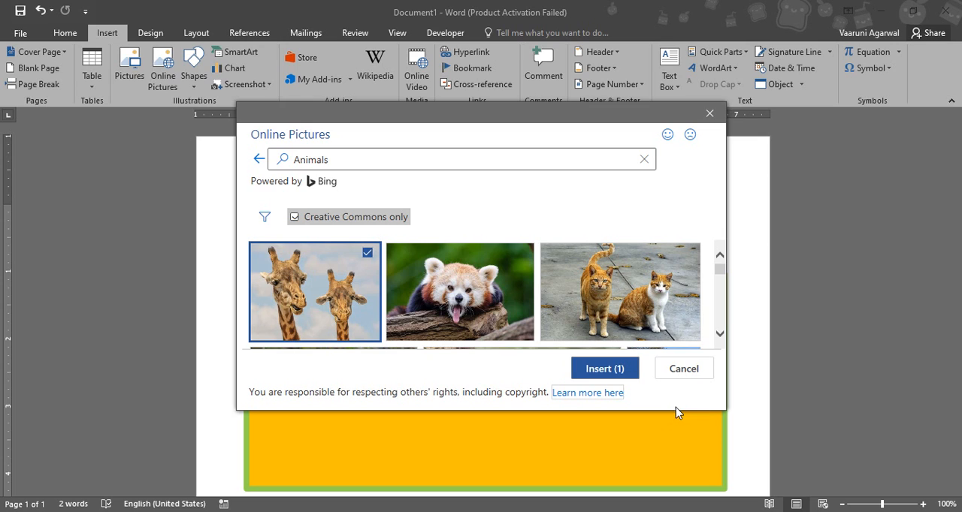
pyautogui.click(604, 368)
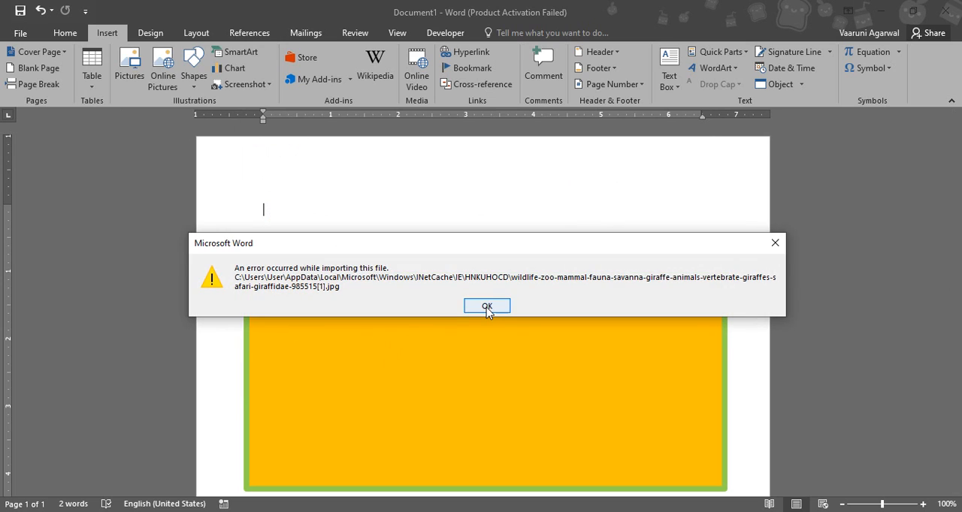
pyautogui.click(487, 306)
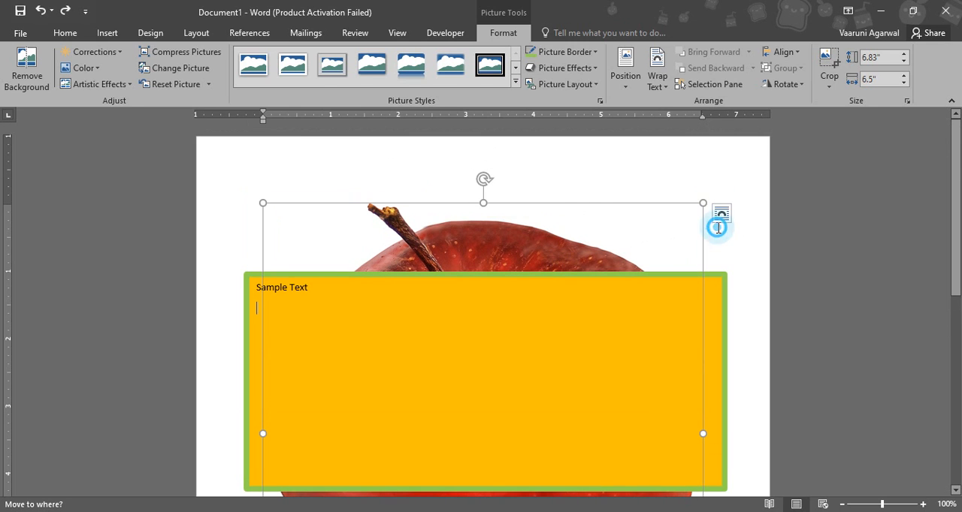
pyautogui.moveTo(252, 211)
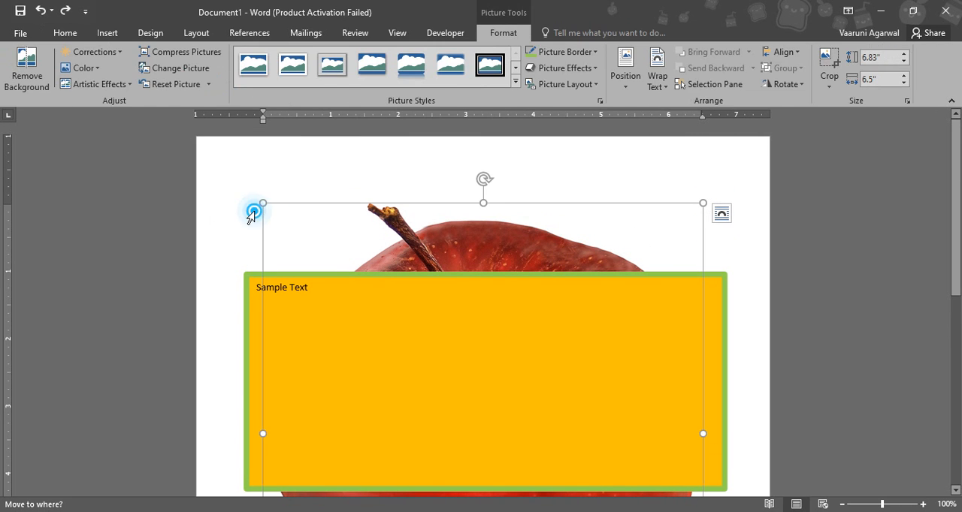
# Select the inserted apple picture and cut it from the page
pyautogui.click(218, 237)
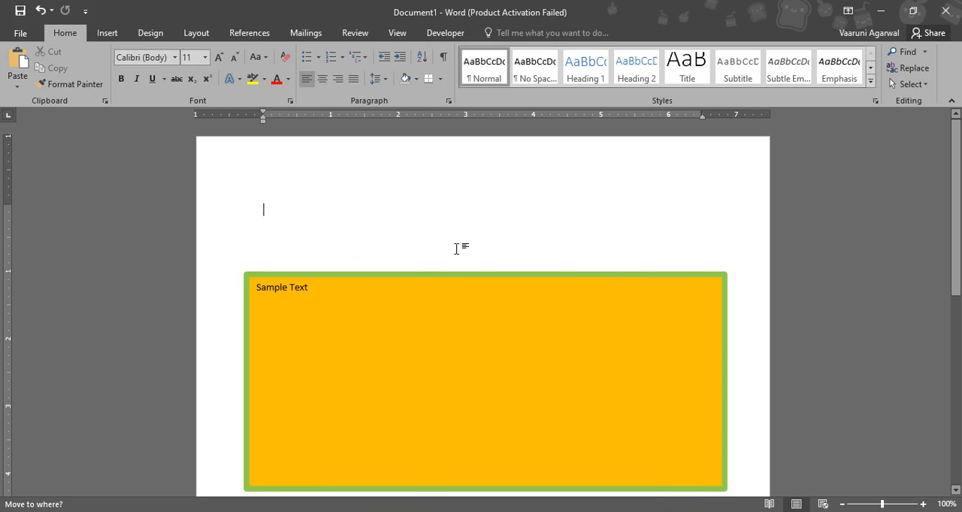
# Paste the apple photo beneath 'Sample Text' in the box and shrink it to fit
pyautogui.click(325, 328)
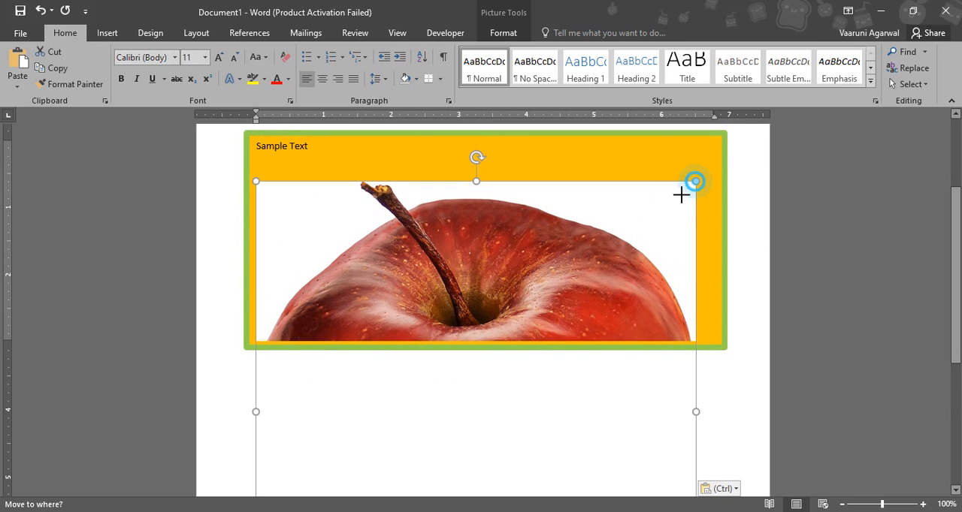
pyautogui.moveTo(694, 180); pyautogui.dragTo(520, 180)
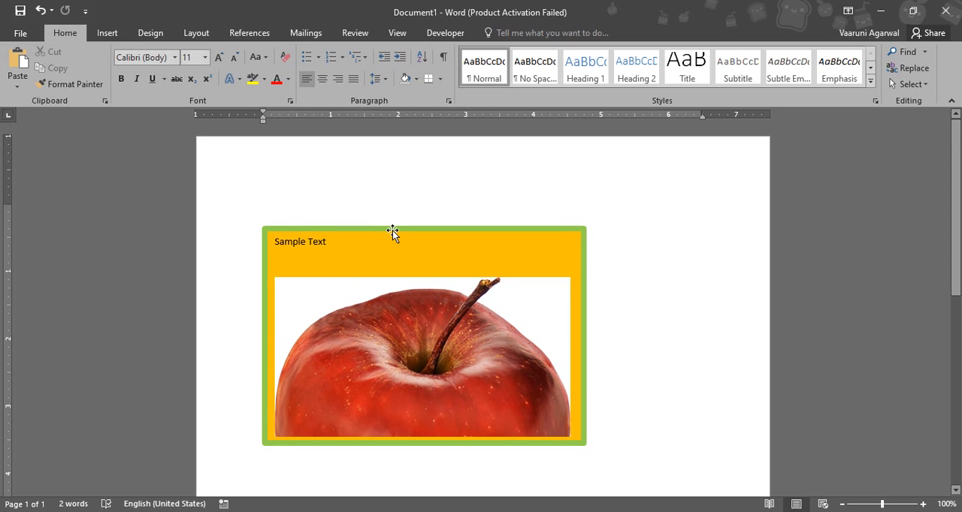
pyautogui.click(263, 209)
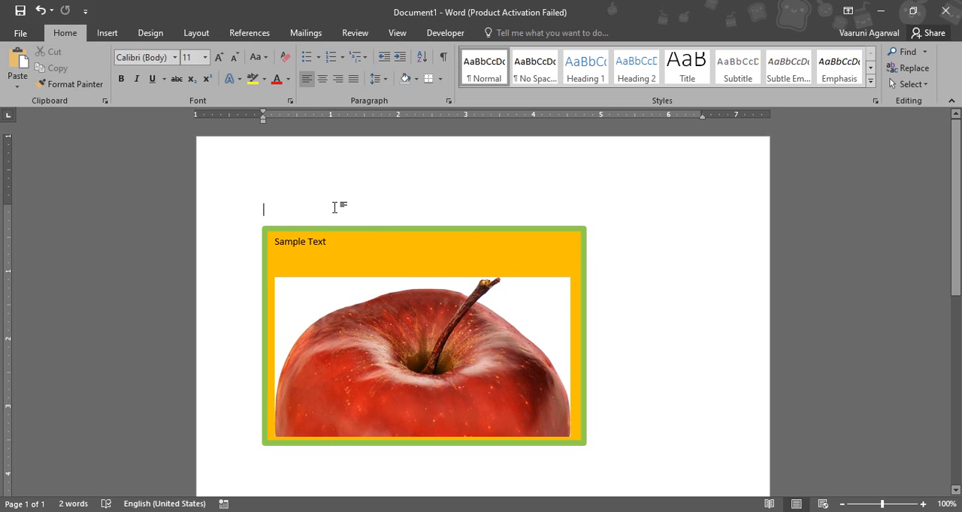
# Write 'Add some sample text' above the box, correcting 'test' to 'text'
pyautogui.write('Add')
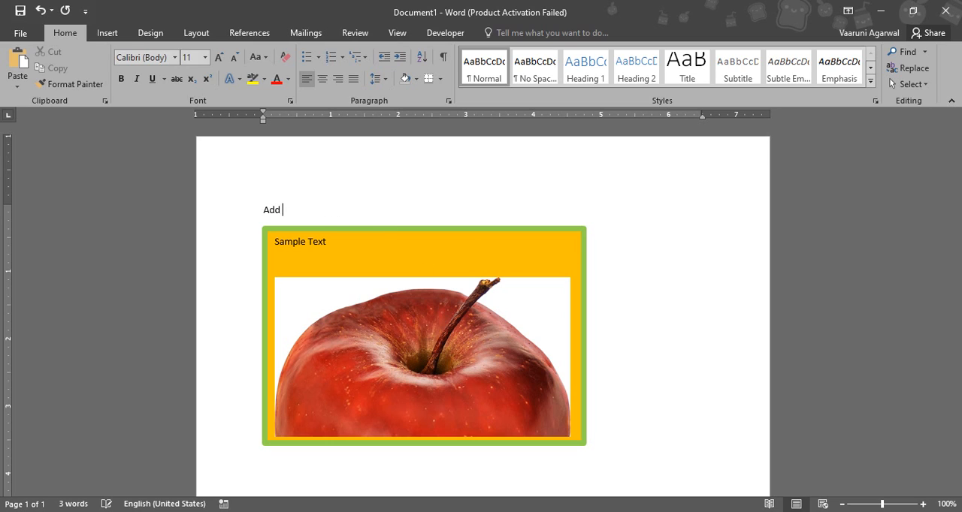
pyautogui.write('some samp')
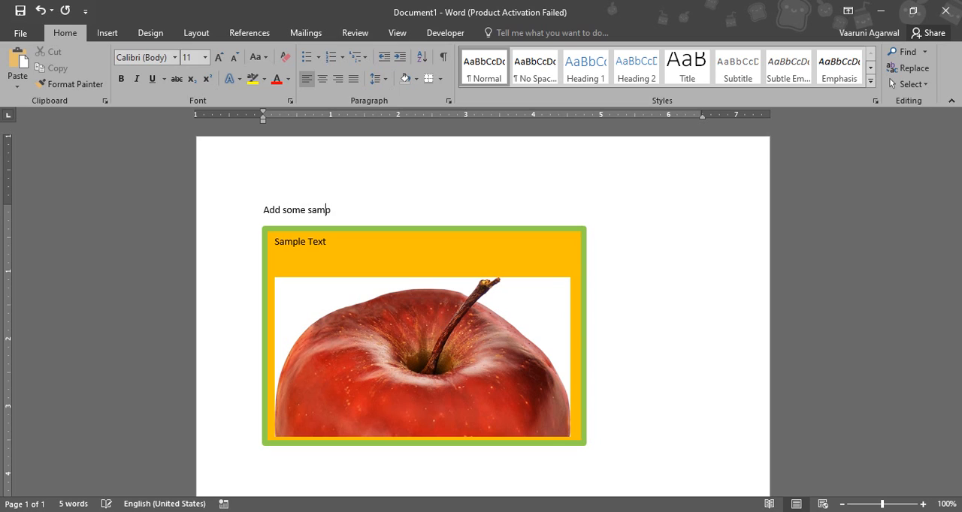
pyautogui.write('le test')
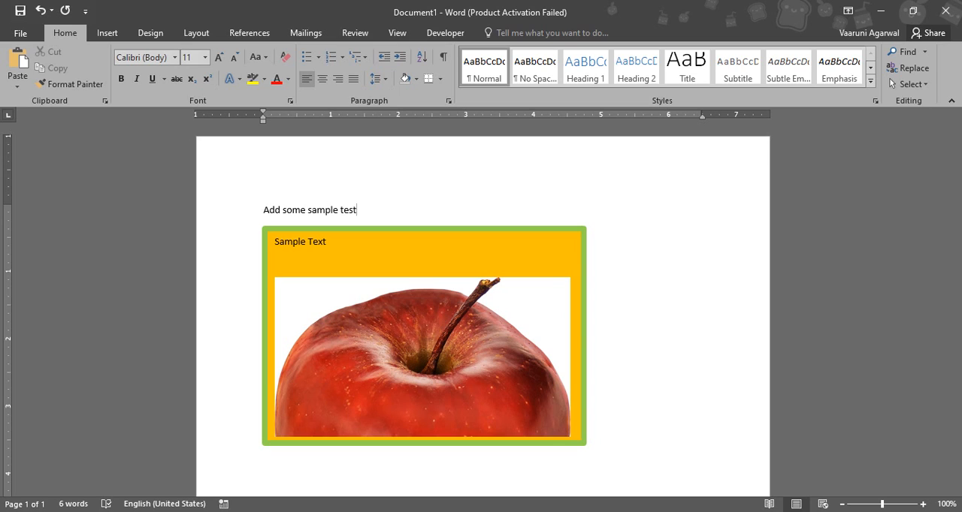
pyautogui.press('Backspace')
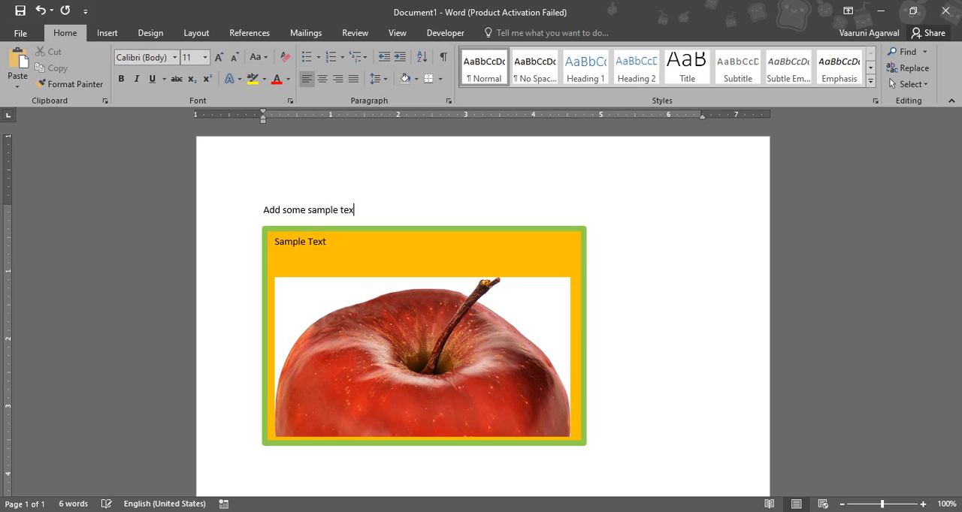
pyautogui.write('t')
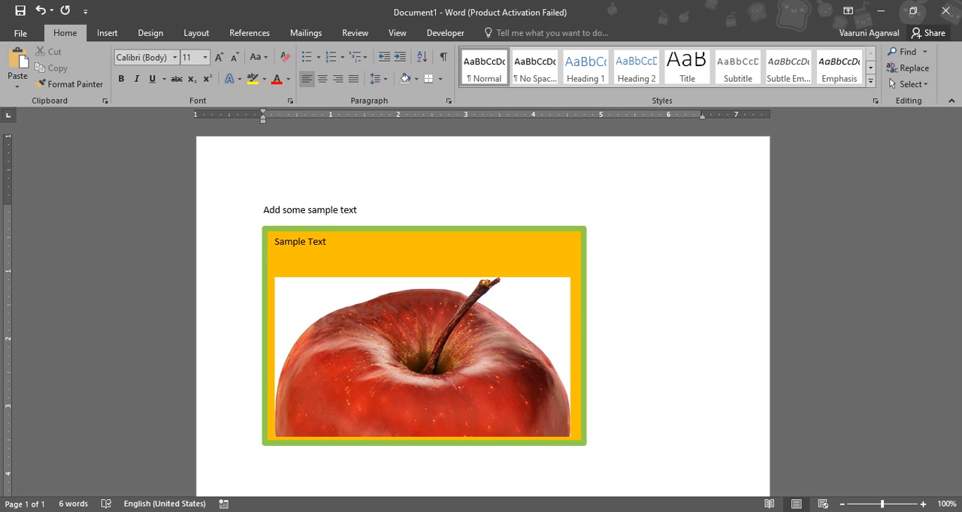
pyautogui.click(359, 210)
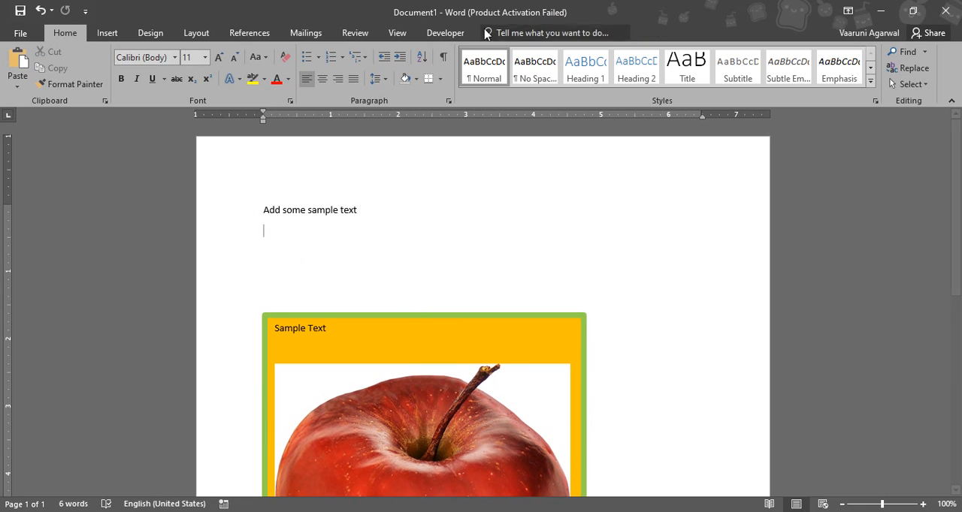
pyautogui.click(668, 67)
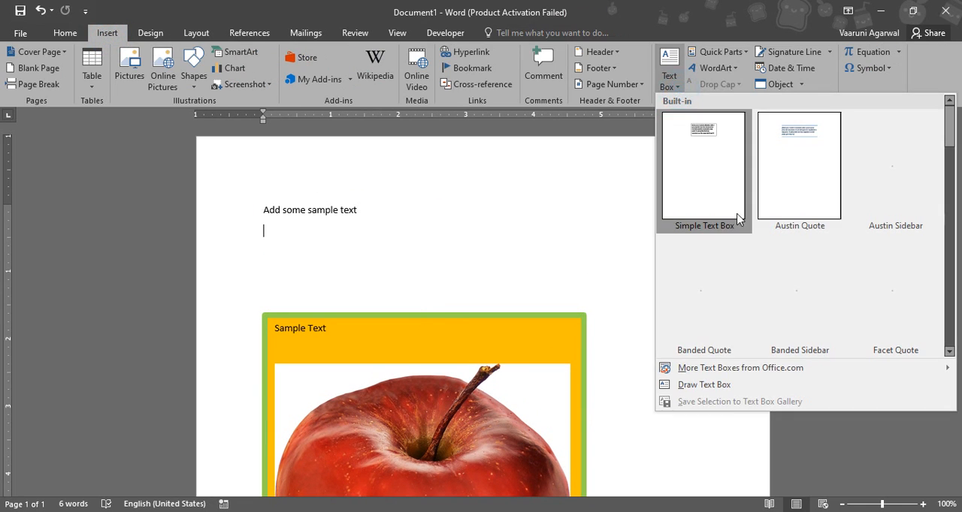
# Draw a small text box under the sentence containing 'This is a special text.', correcting a typo along the way
pyautogui.click(704, 385)
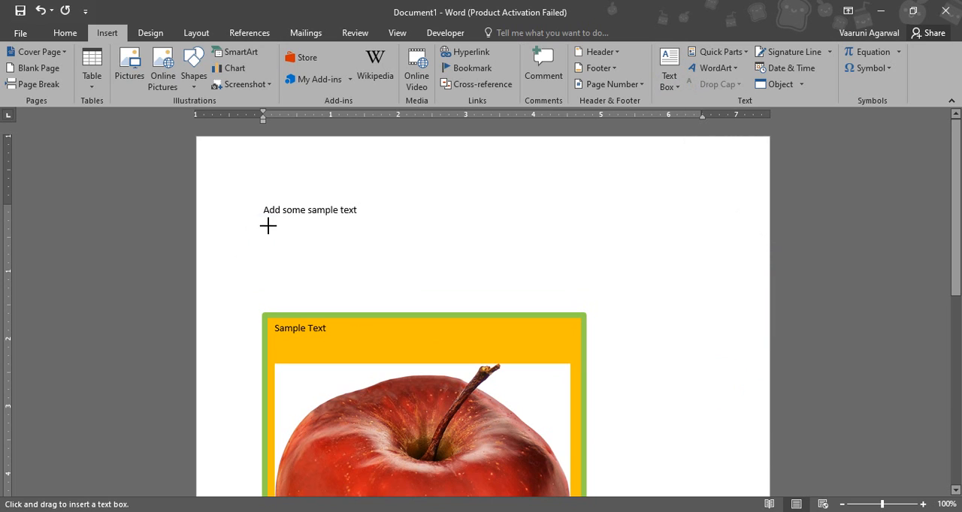
pyautogui.moveTo(268, 226); pyautogui.dragTo(409, 287)
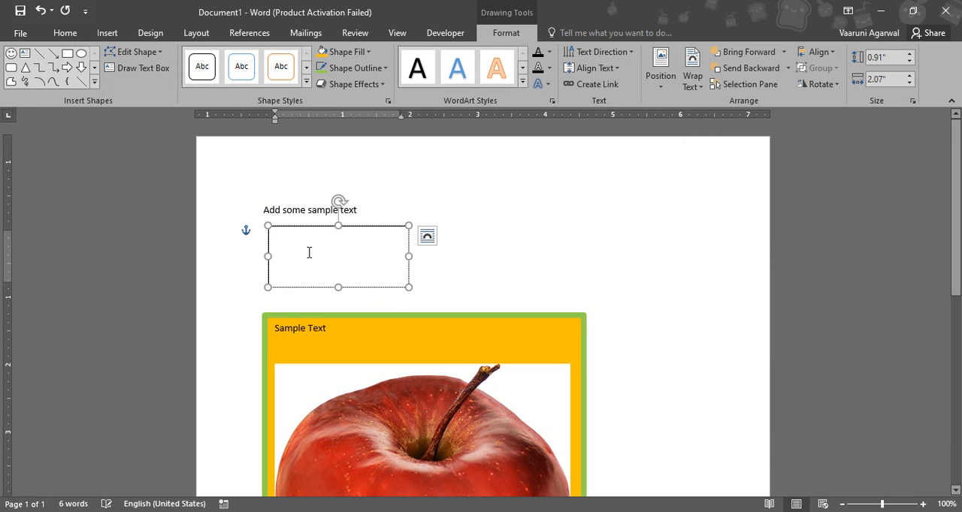
pyautogui.write('This')
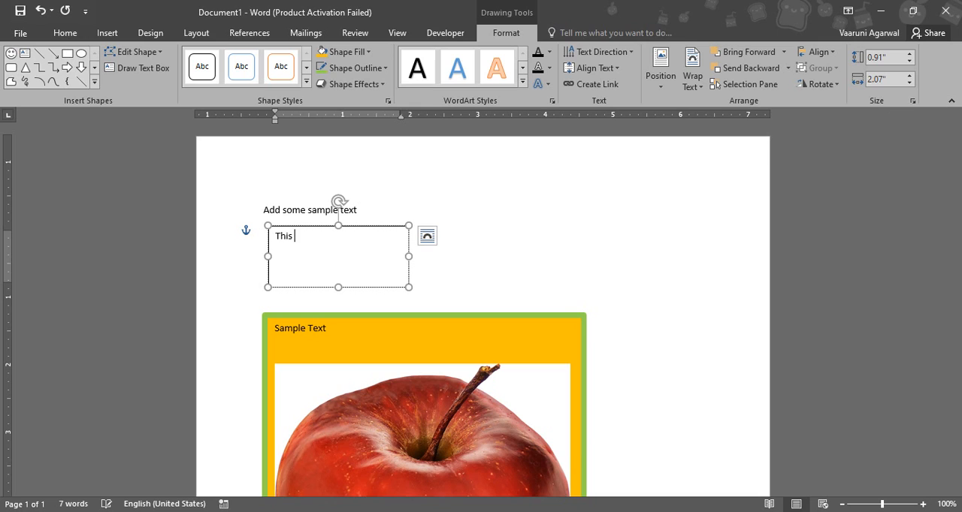
pyautogui.write('is a')
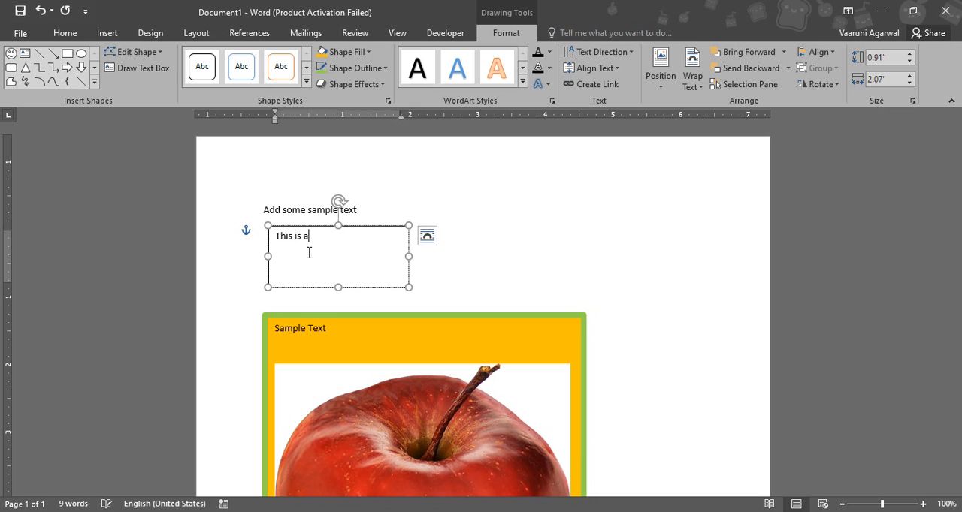
pyautogui.write('specxia')
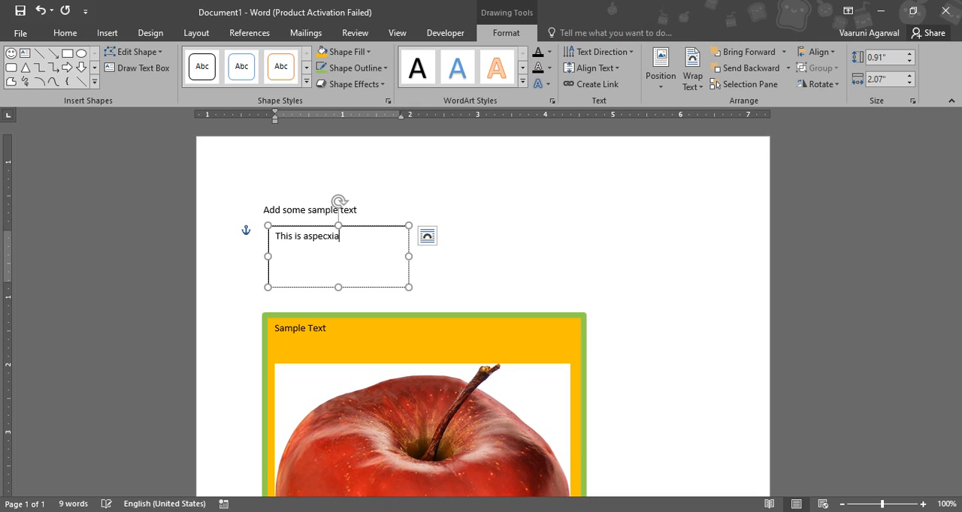
pyautogui.press('BackSpace')
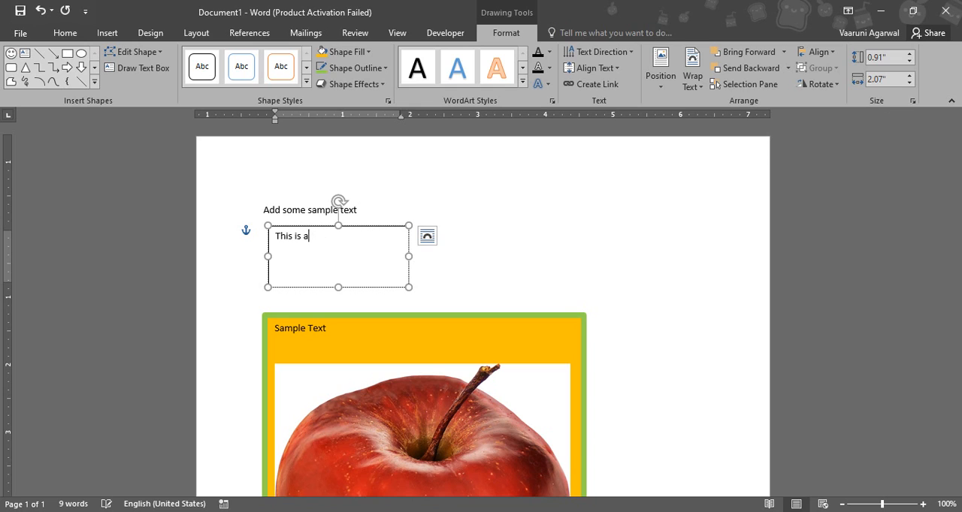
pyautogui.write('speci')
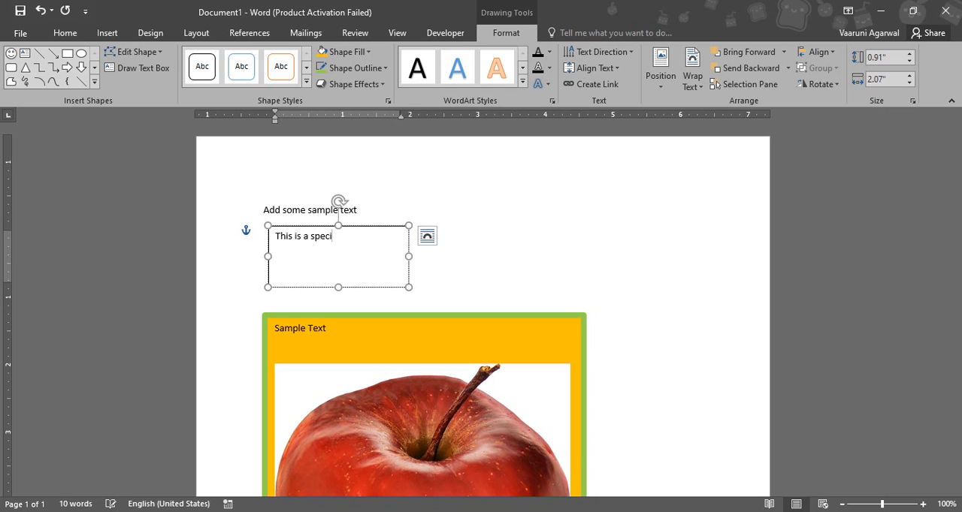
pyautogui.write('al text.')
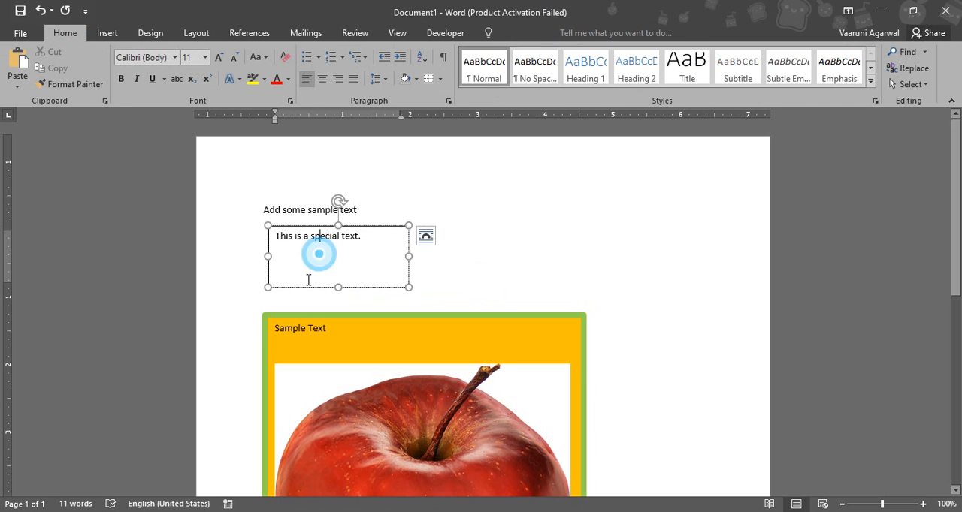
# Shrink the special-text box's height so it hugs its single line of text
pyautogui.click(318, 257)
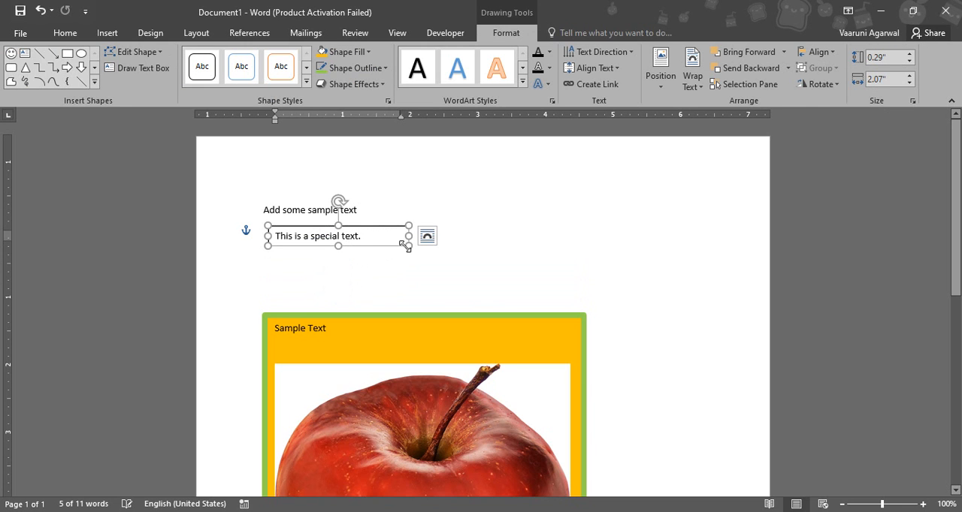
pyautogui.moveTo(409, 236); pyautogui.dragTo(375, 245)
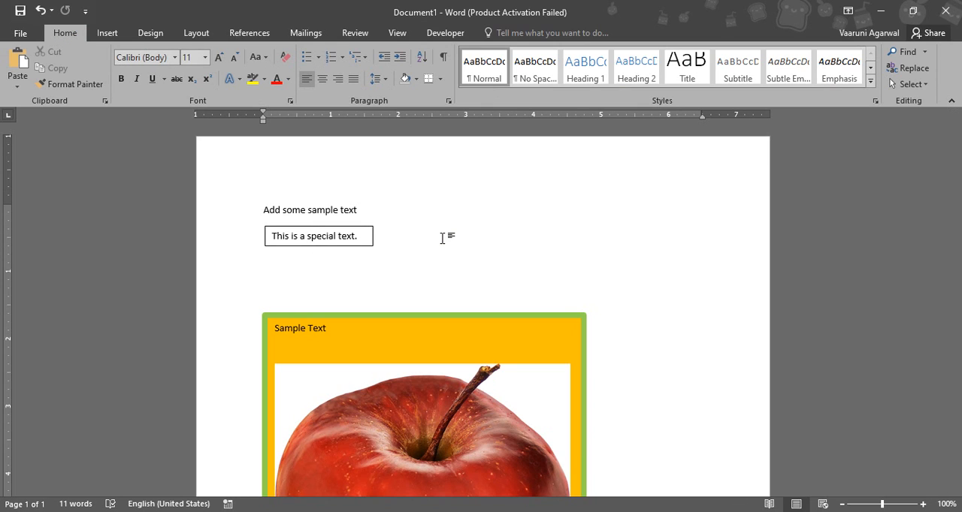
pyautogui.scroll(-3)
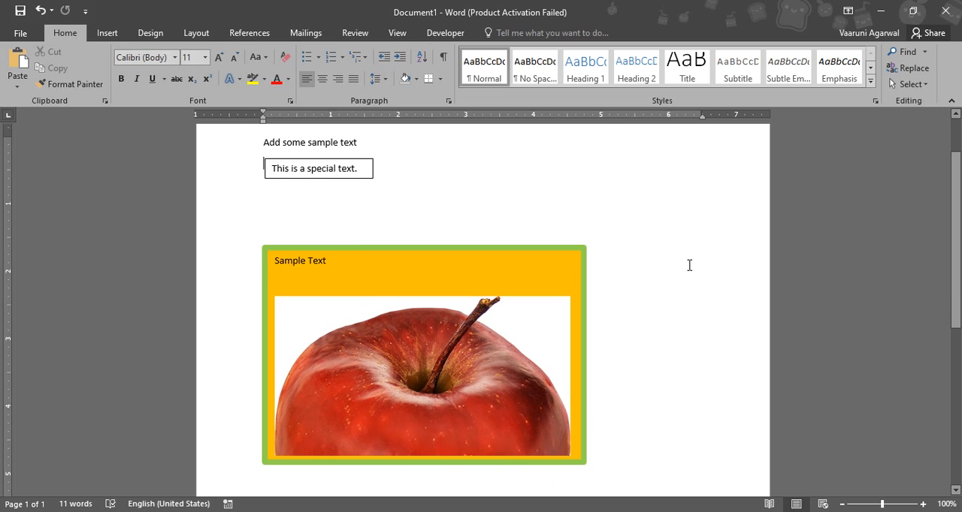
pyautogui.moveTo(612, 263)
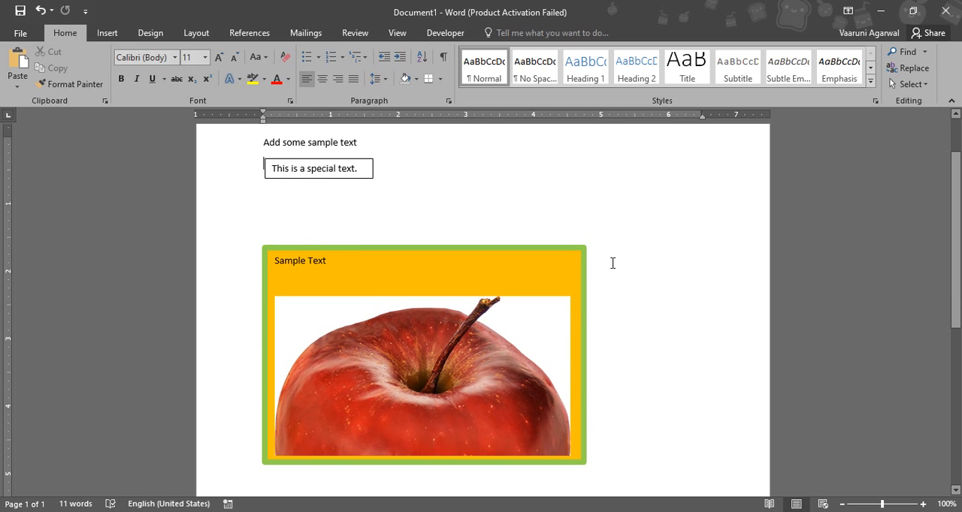